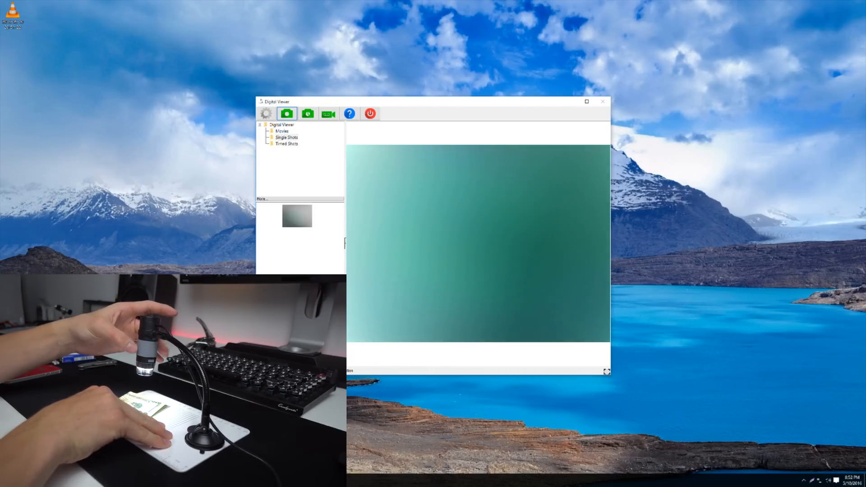
Step: Capture a snapshot of the green-tinted microscope view as the second thumbnail
click(287, 113)
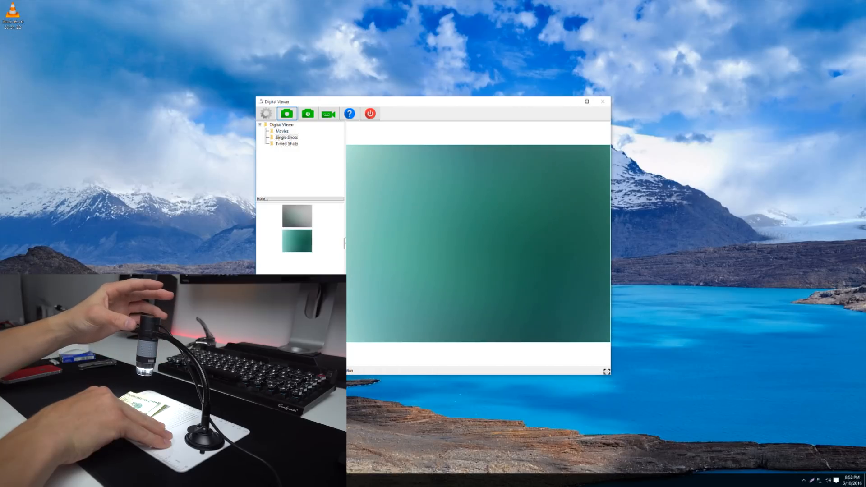